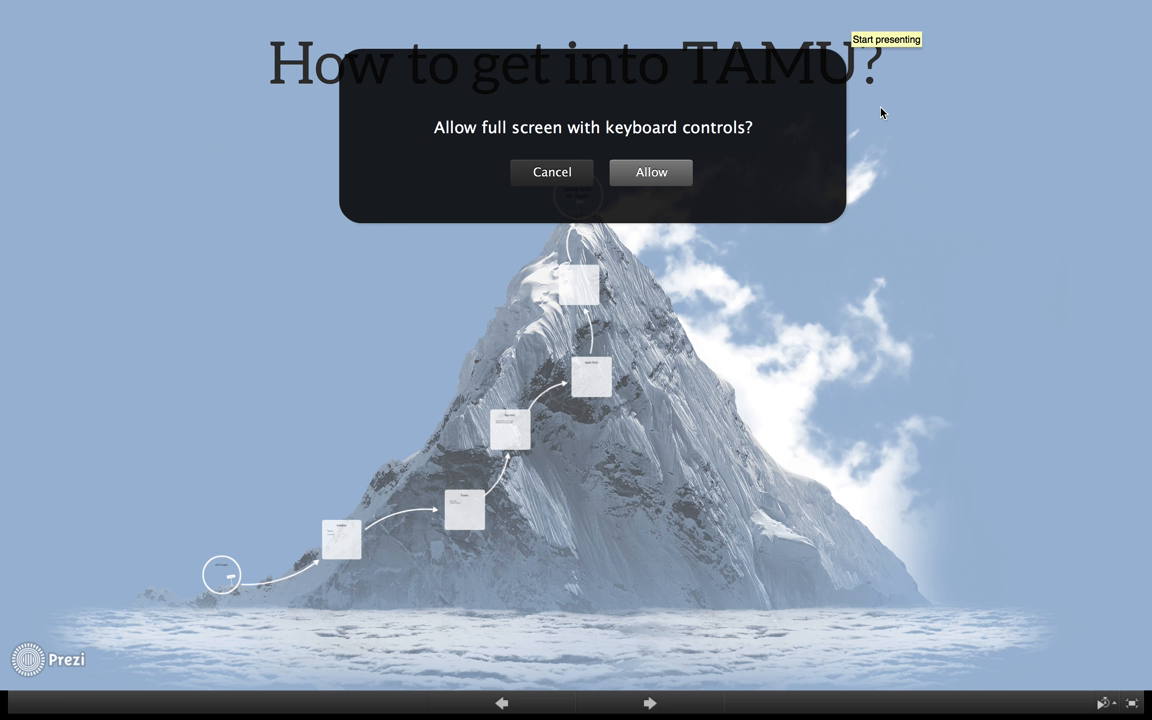
- Allow full-screen presenting and start stepping from the mountain overview
{"action": "left_click", "coordinate": [650, 172]}
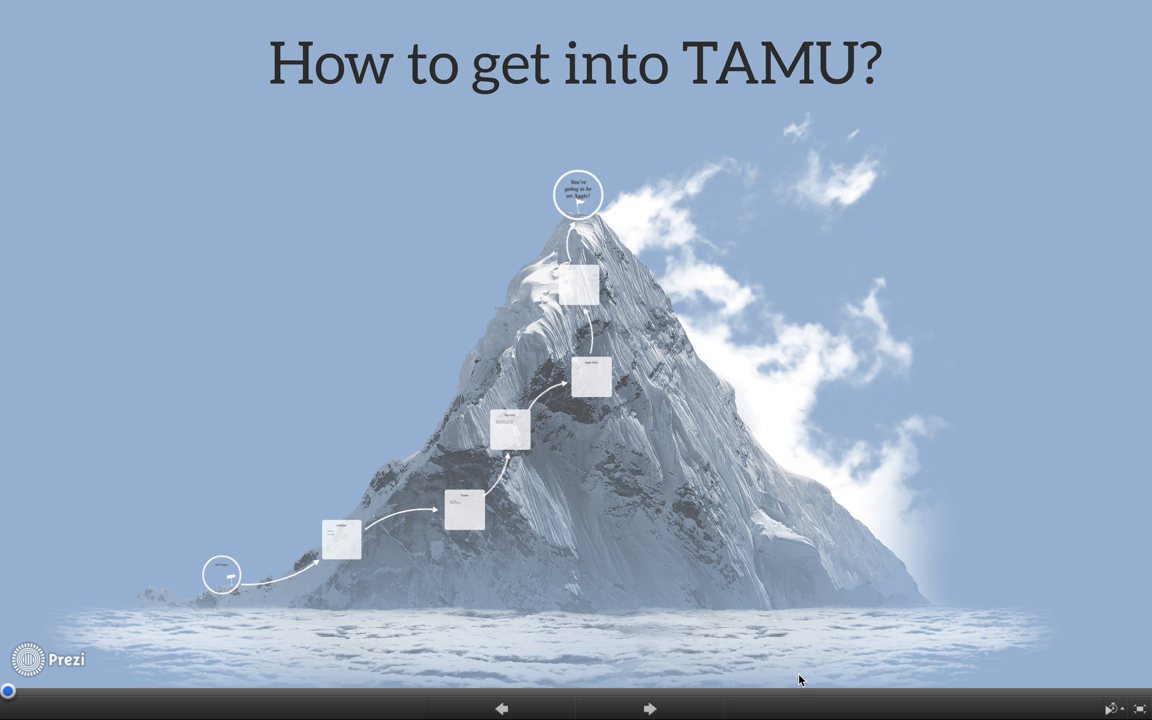
{"action": "mouse_move", "coordinate": [796, 676]}
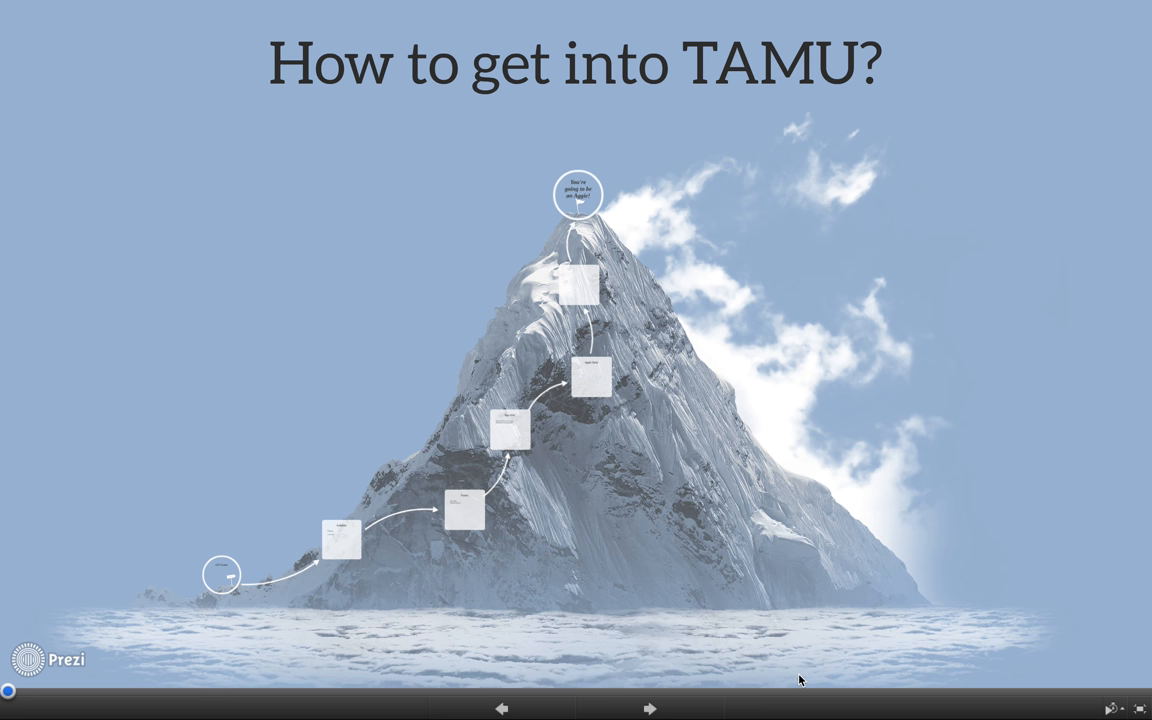
{"action": "mouse_move", "coordinate": [670, 710]}
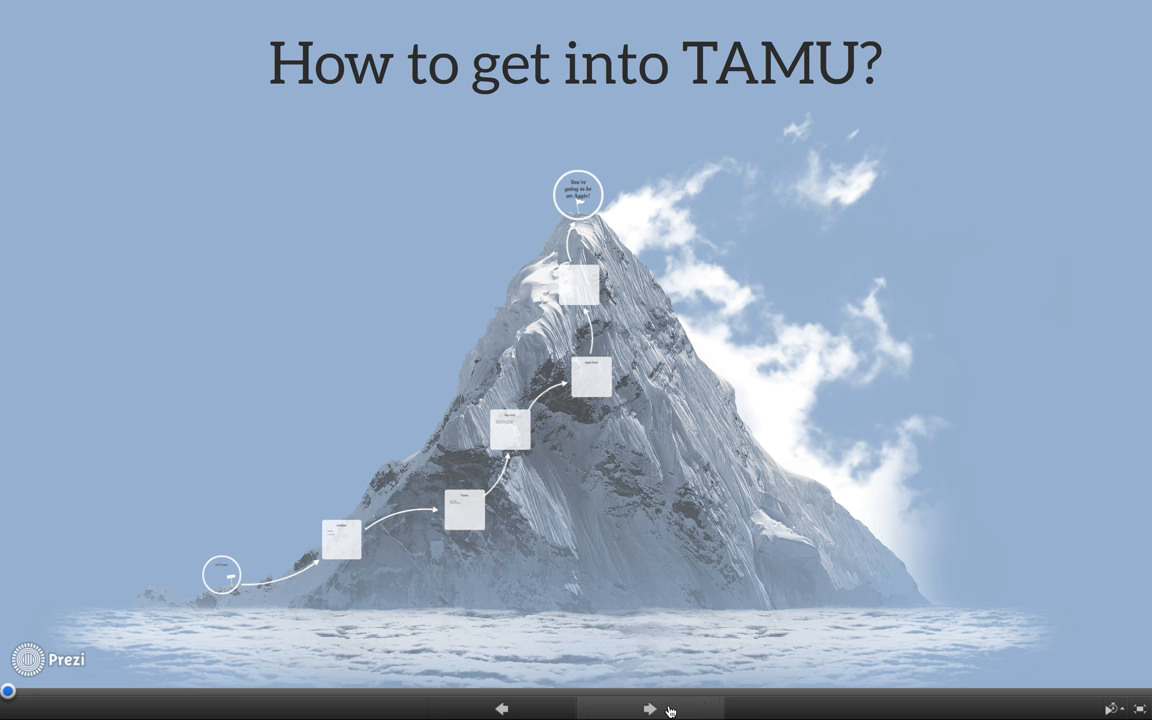
{"action": "left_click", "coordinate": [648, 708]}
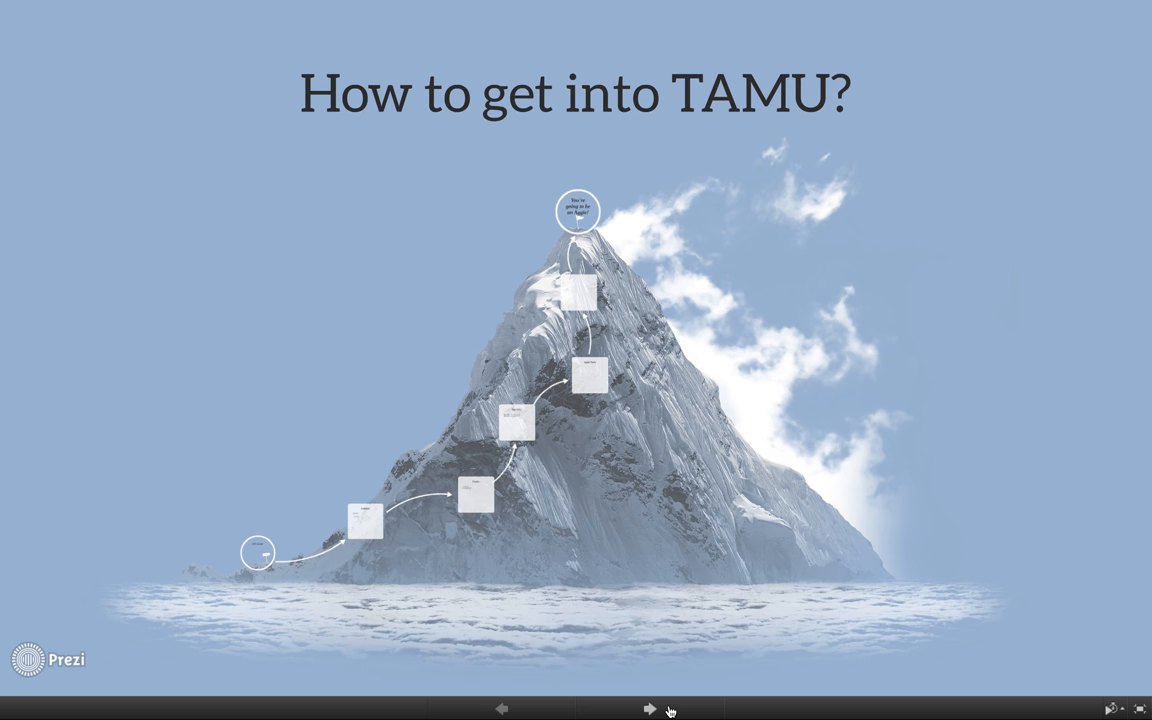
- Zoom into the SAT Scores circle beside the summit signpost
{"action": "left_click", "coordinate": [650, 708]}
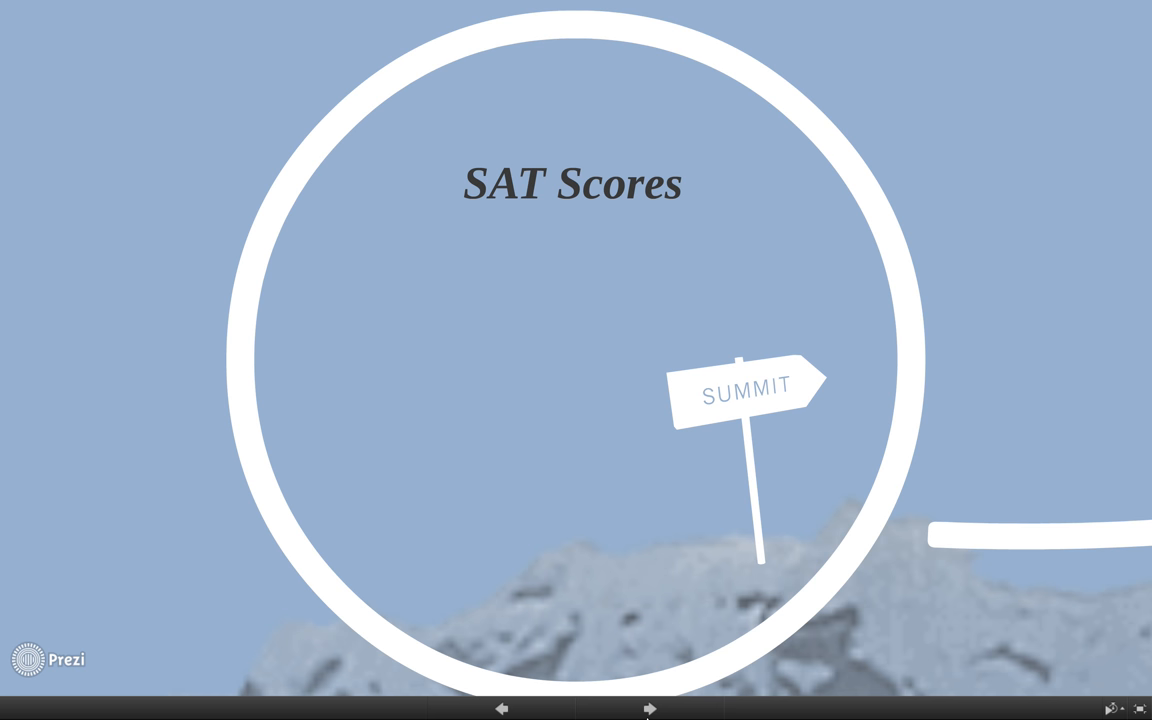
{"action": "left_click", "coordinate": [648, 708]}
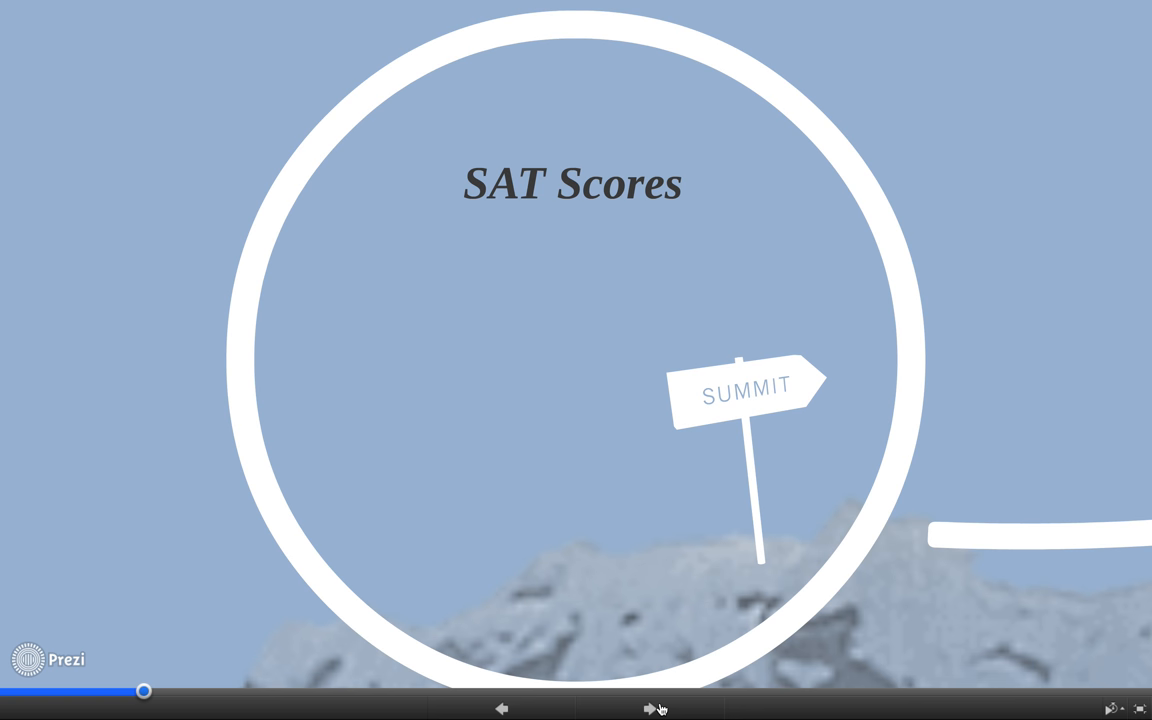
- Advance along the path to the Activities frame with Volunteer and Leadership
{"action": "left_click", "coordinate": [648, 708]}
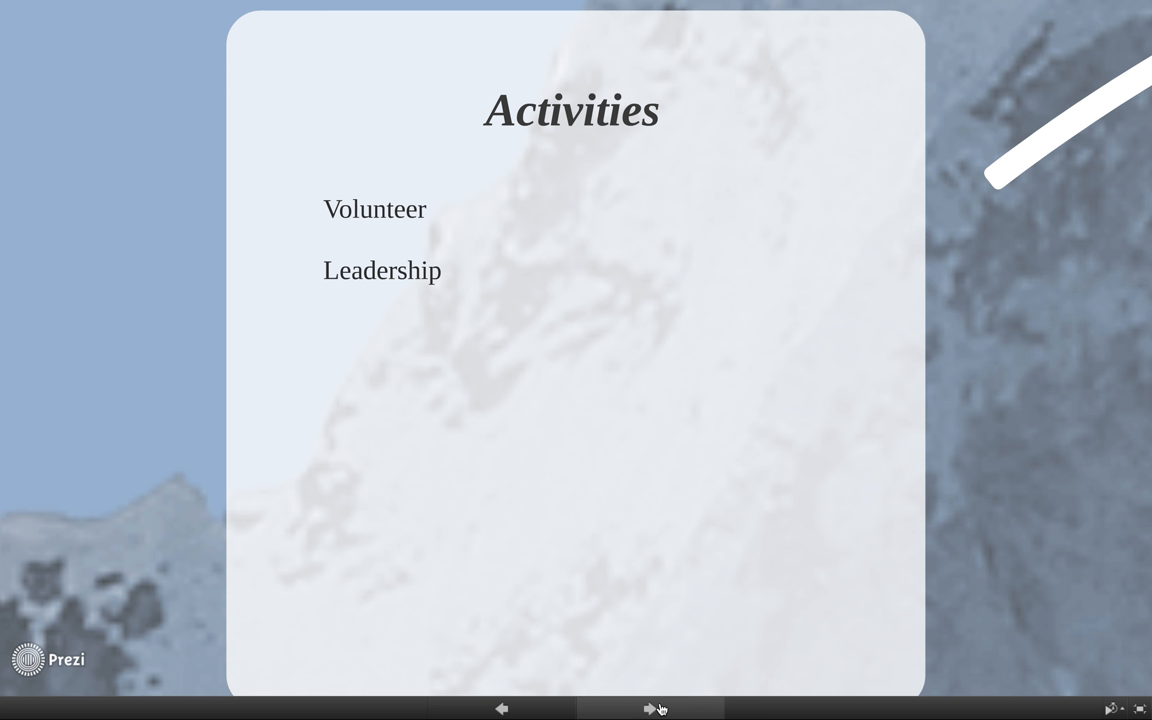
- Advance to the Essays frame with Essay A/B and Optional Essay C
{"action": "left_click", "coordinate": [648, 708]}
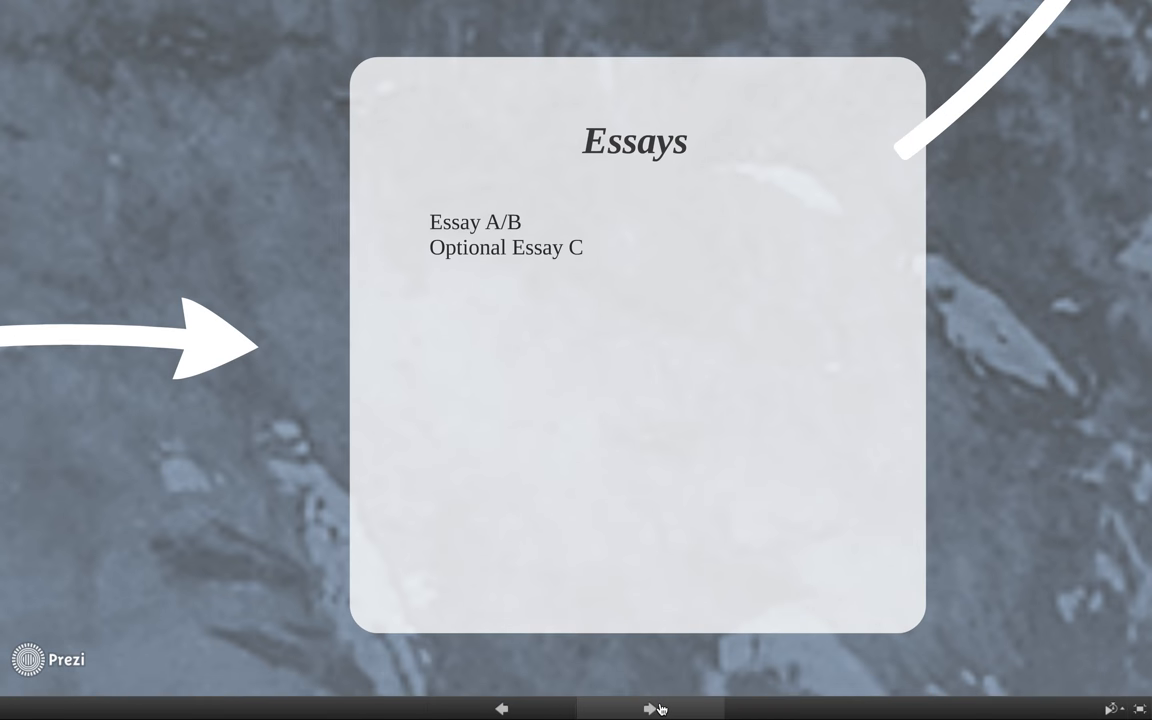
{"action": "left_click", "coordinate": [650, 708]}
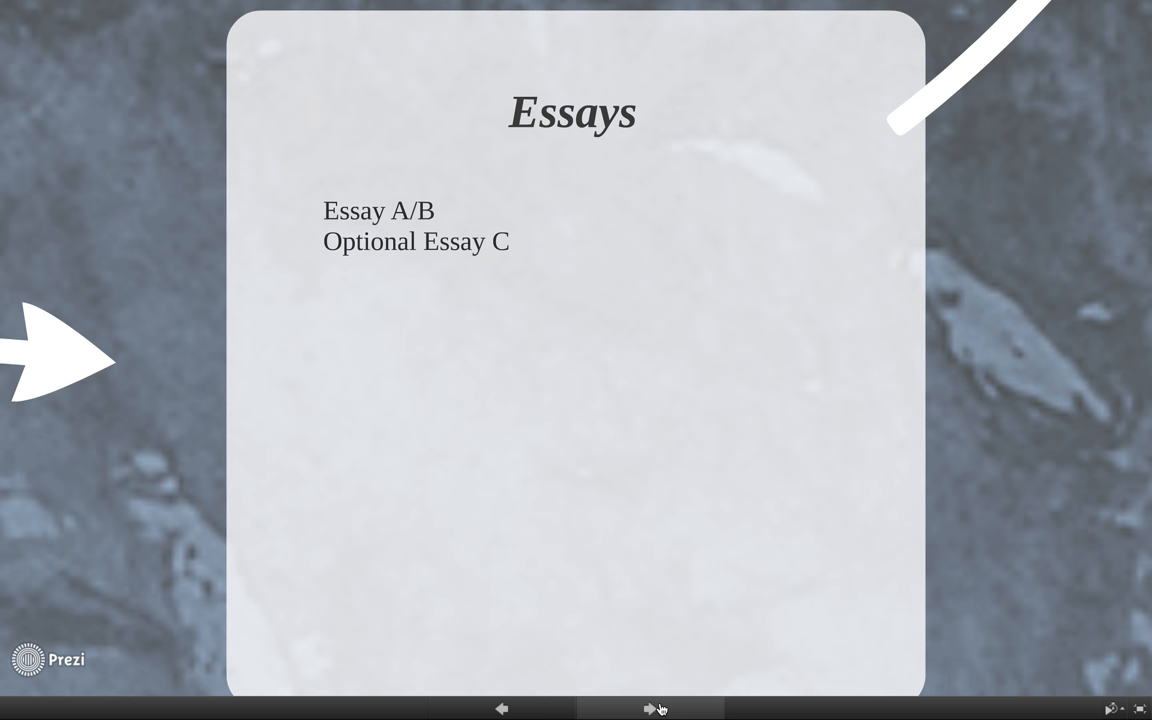
- Step through Top 10%? and reach the 'You're going to be an Aggie!' summit circle
{"action": "left_click", "coordinate": [648, 708]}
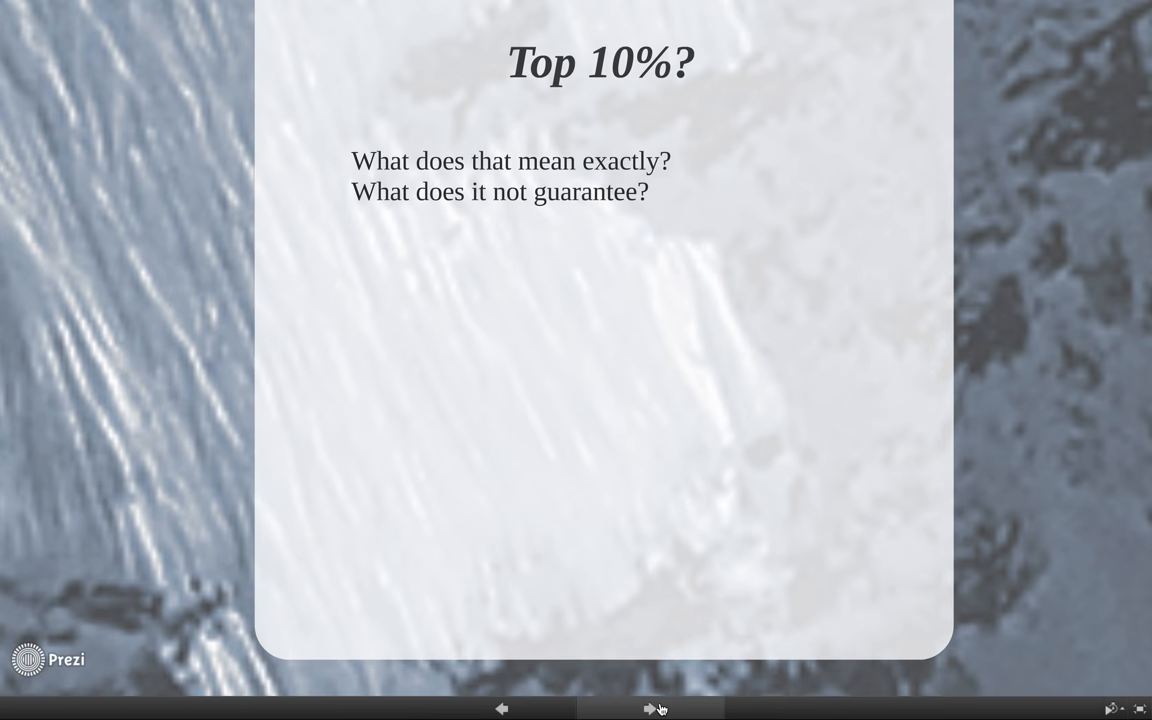
{"action": "left_click", "coordinate": [648, 708]}
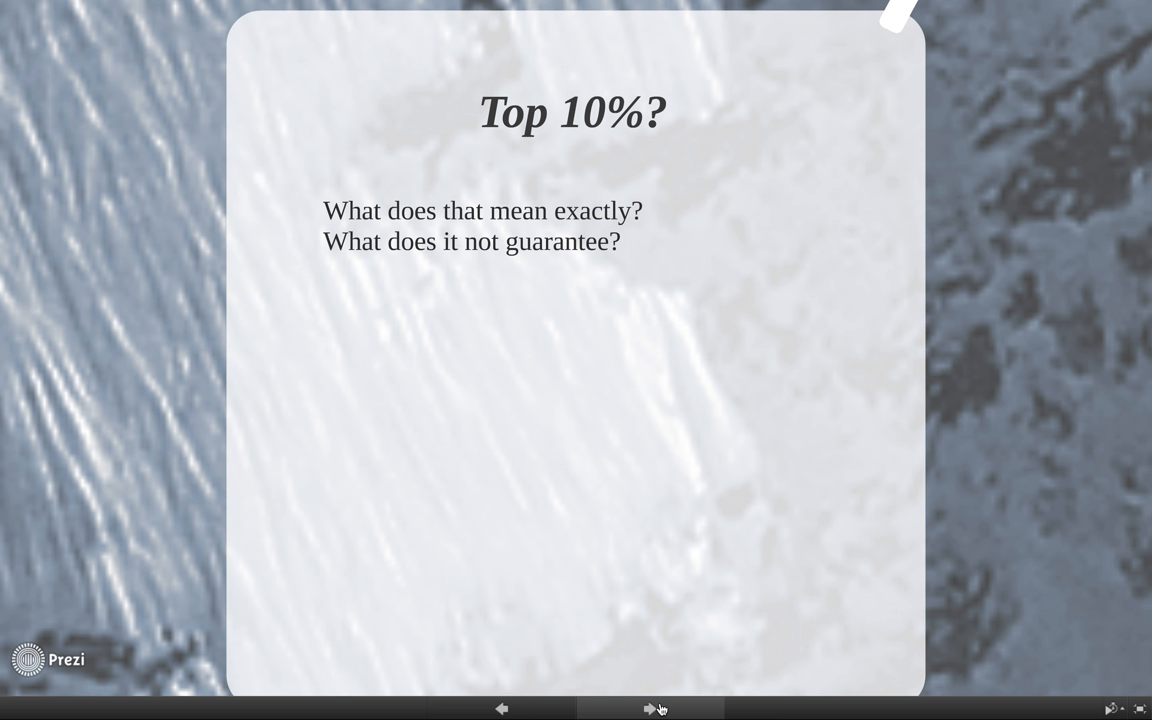
{"action": "left_click", "coordinate": [648, 708]}
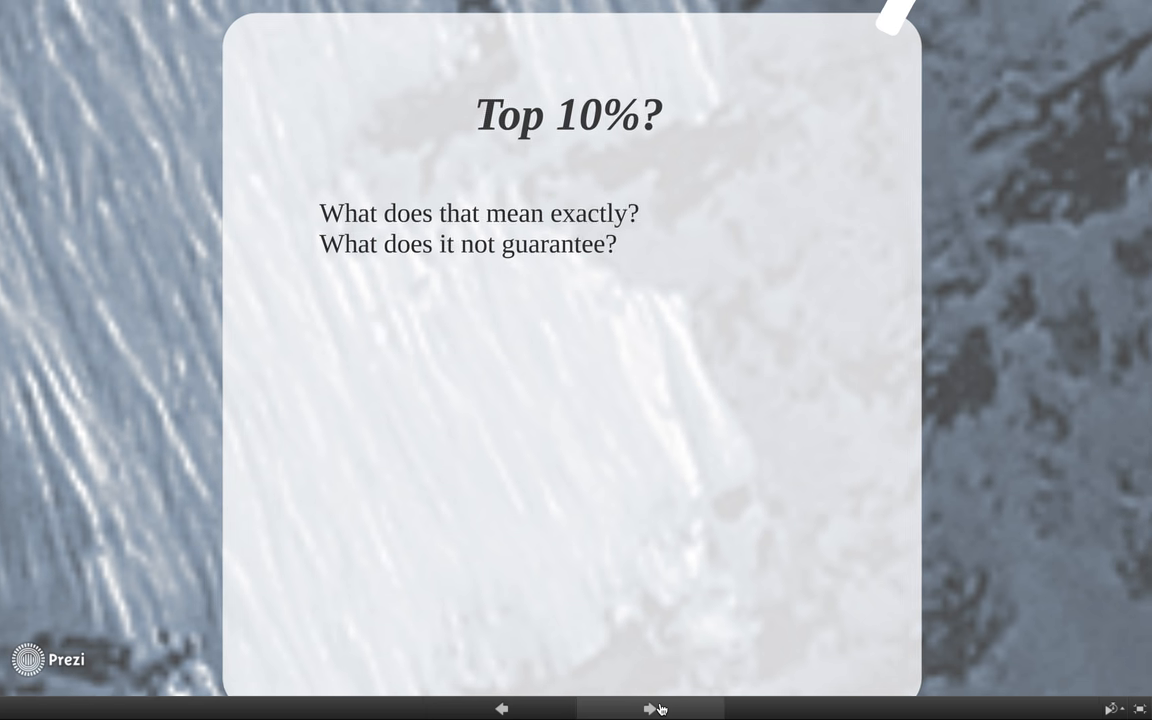
{"action": "left_click", "coordinate": [654, 708]}
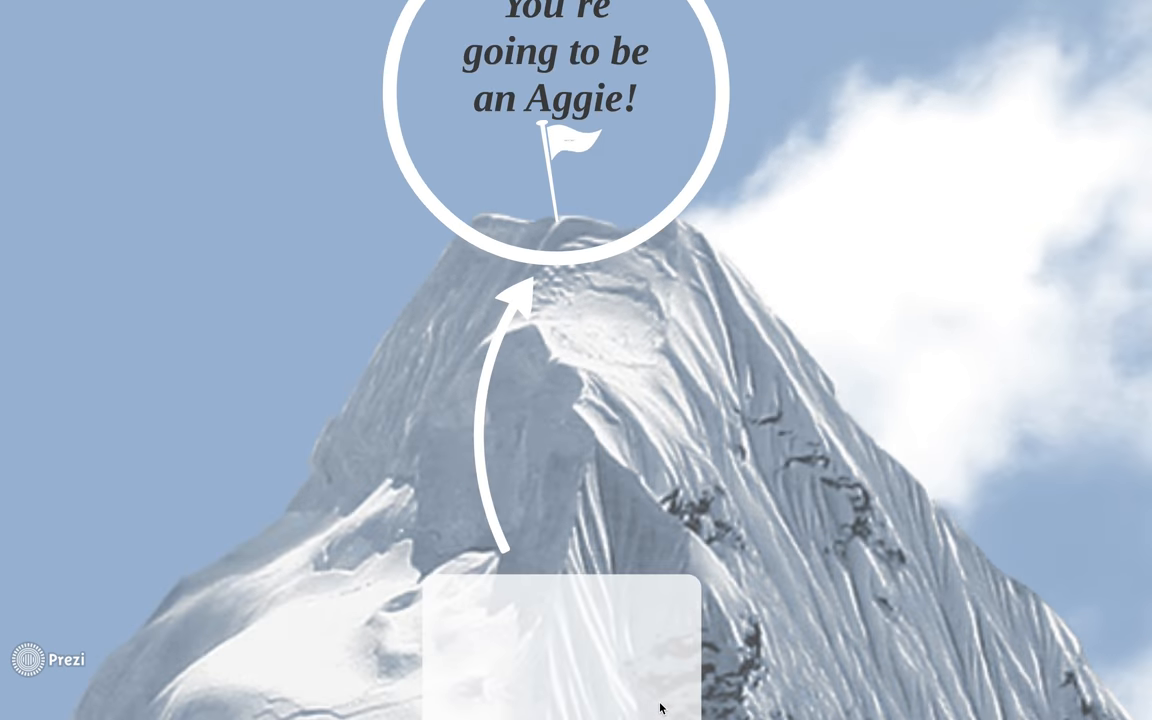